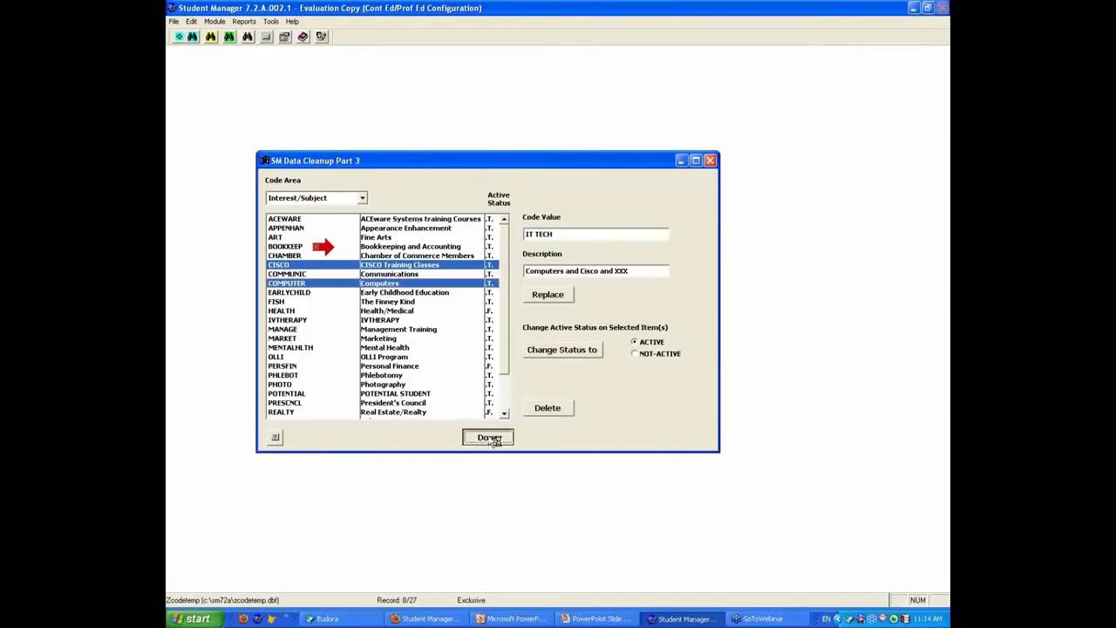
- Finish the code-area cleanup and open a student's name record showing demographic fields
left_click(488, 437)
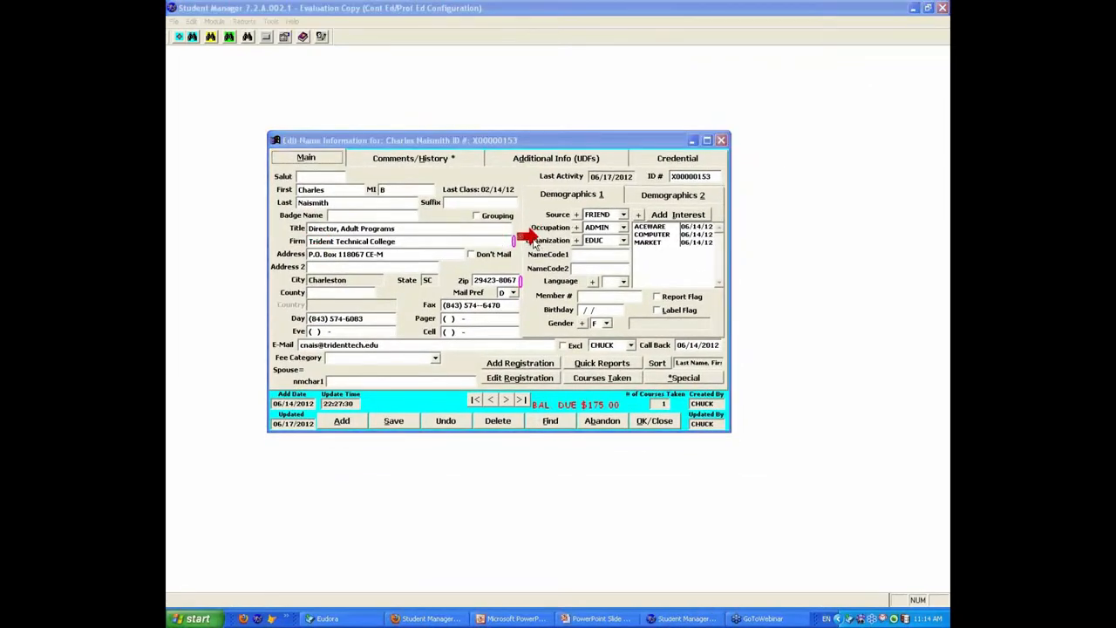
mouse_move(532, 307)
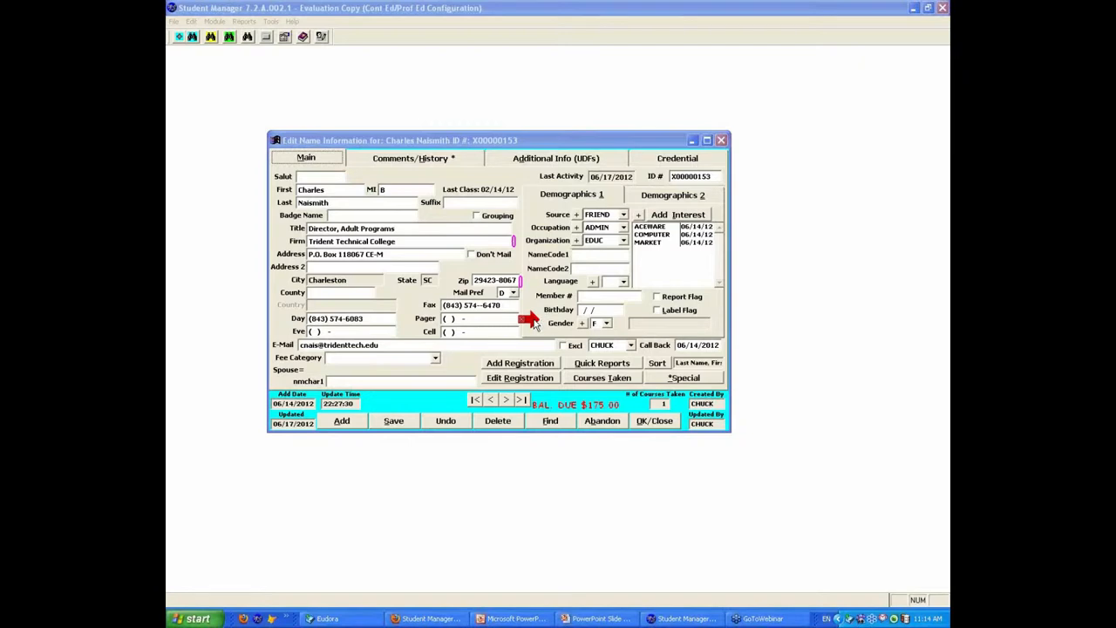
left_click(672, 194)
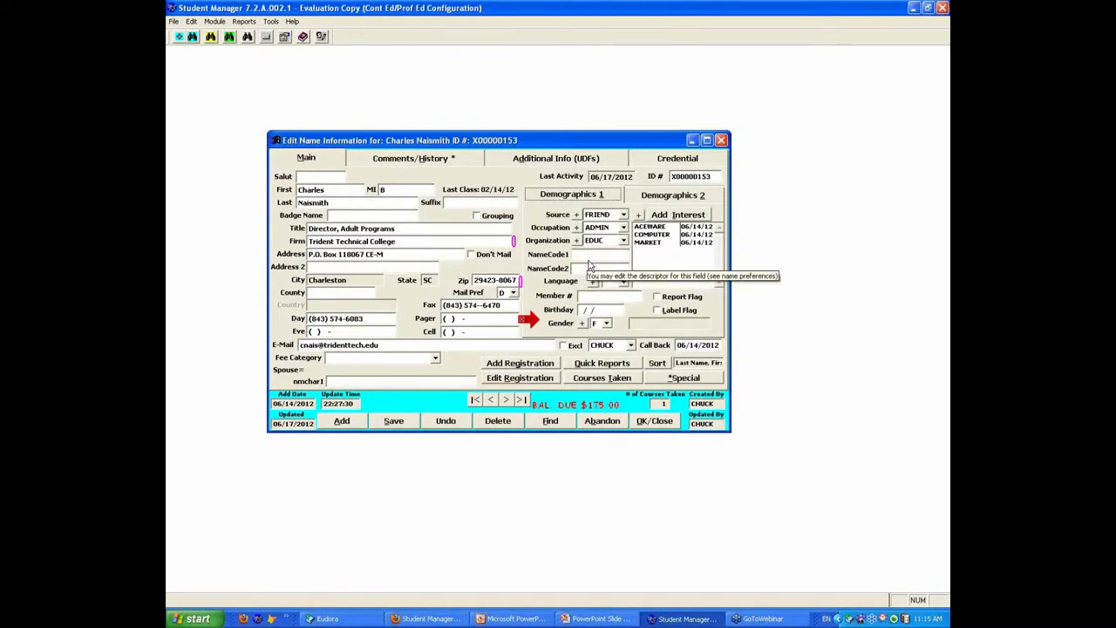
mouse_move(589, 268)
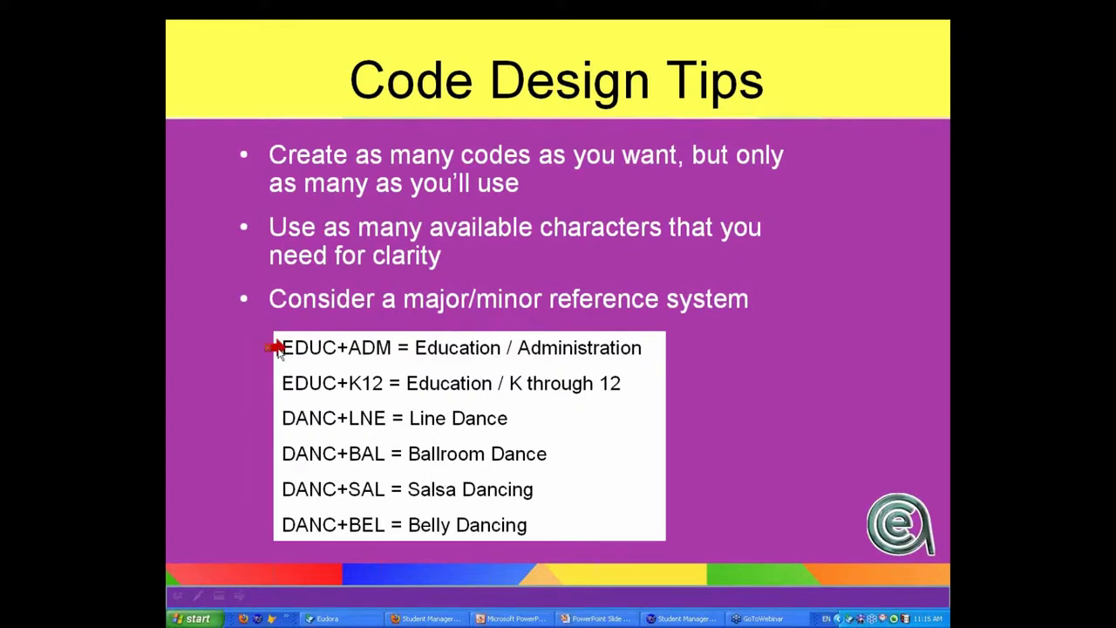
mouse_move(283, 419)
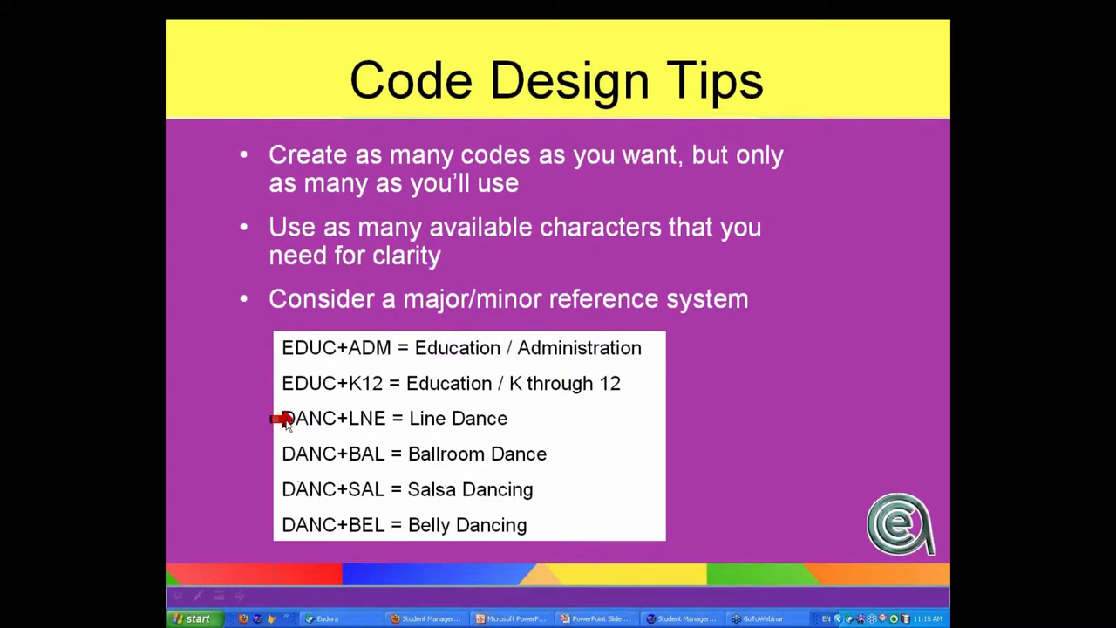
mouse_move(327, 377)
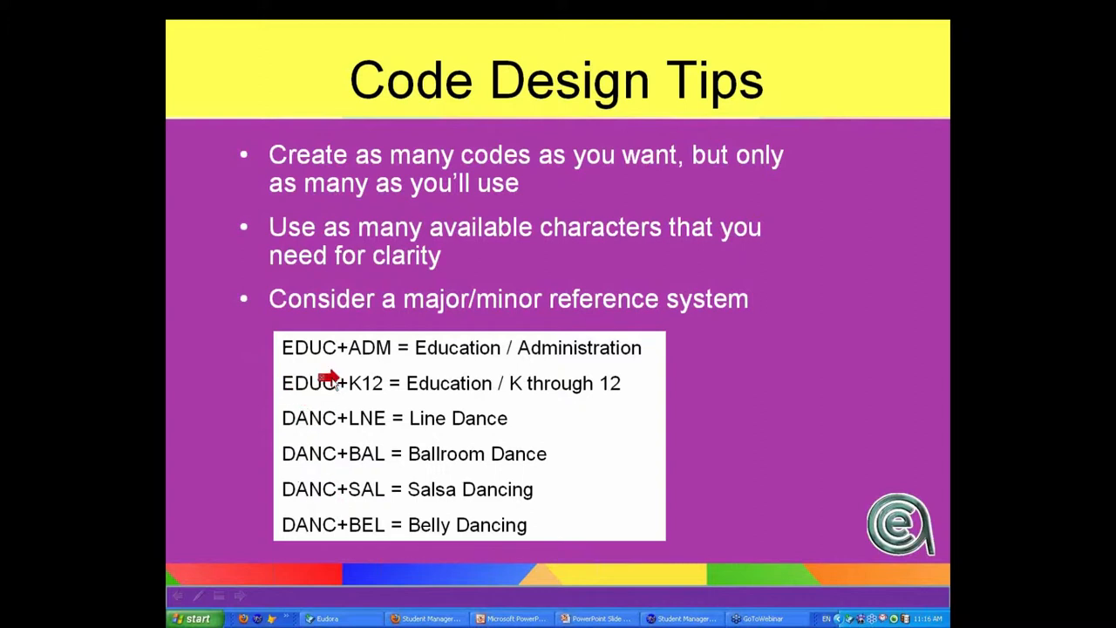
mouse_move(331, 347)
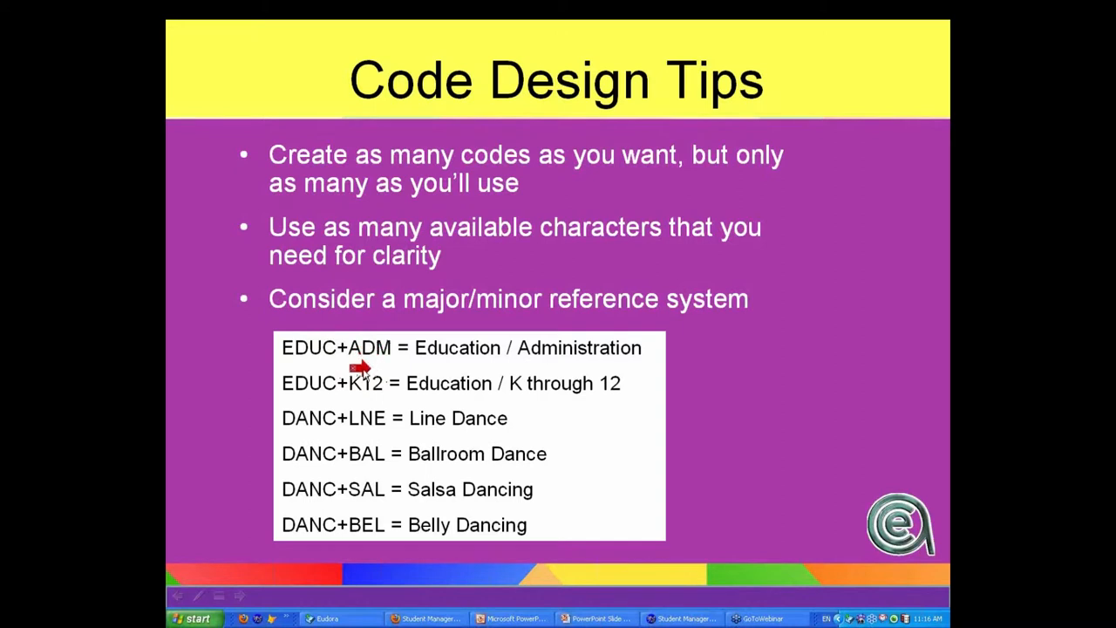
mouse_move(374, 391)
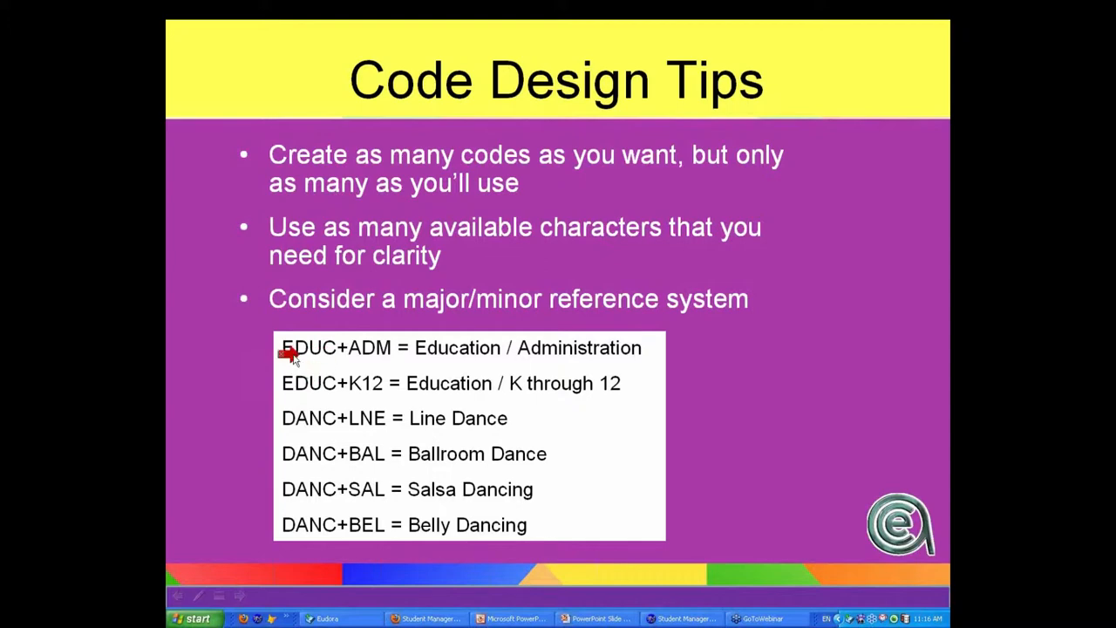
mouse_move(288, 388)
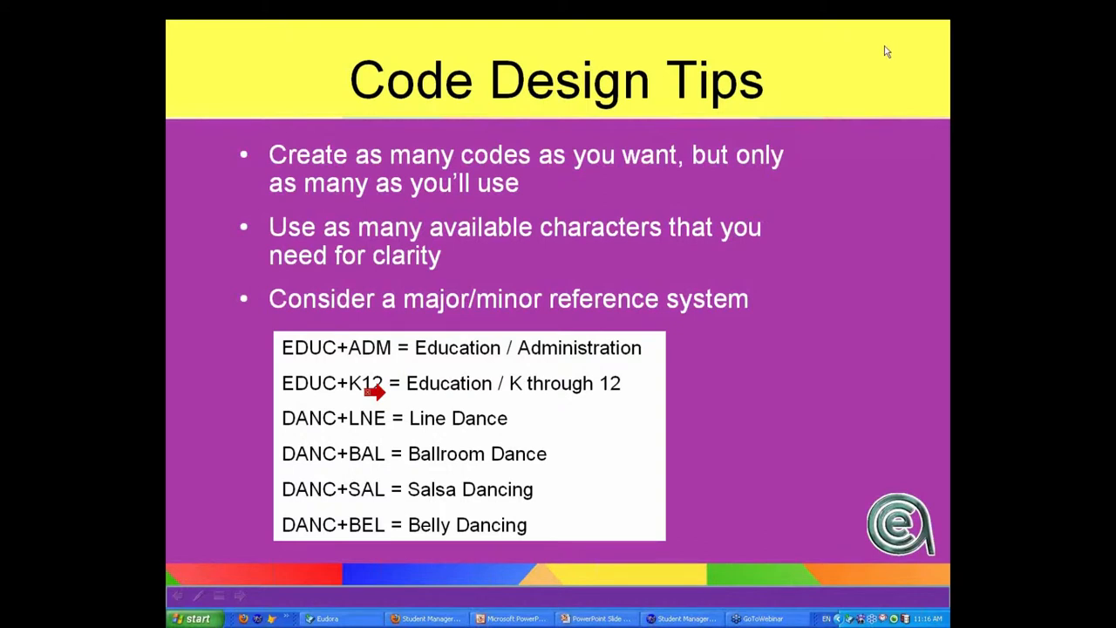
mouse_move(848, 287)
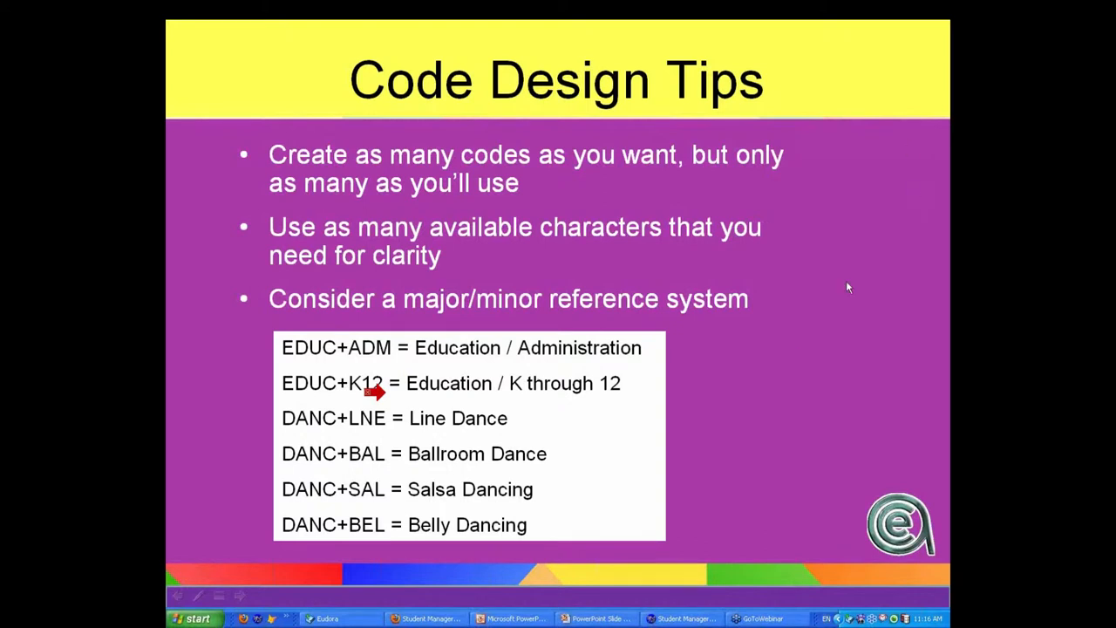
mouse_move(242, 602)
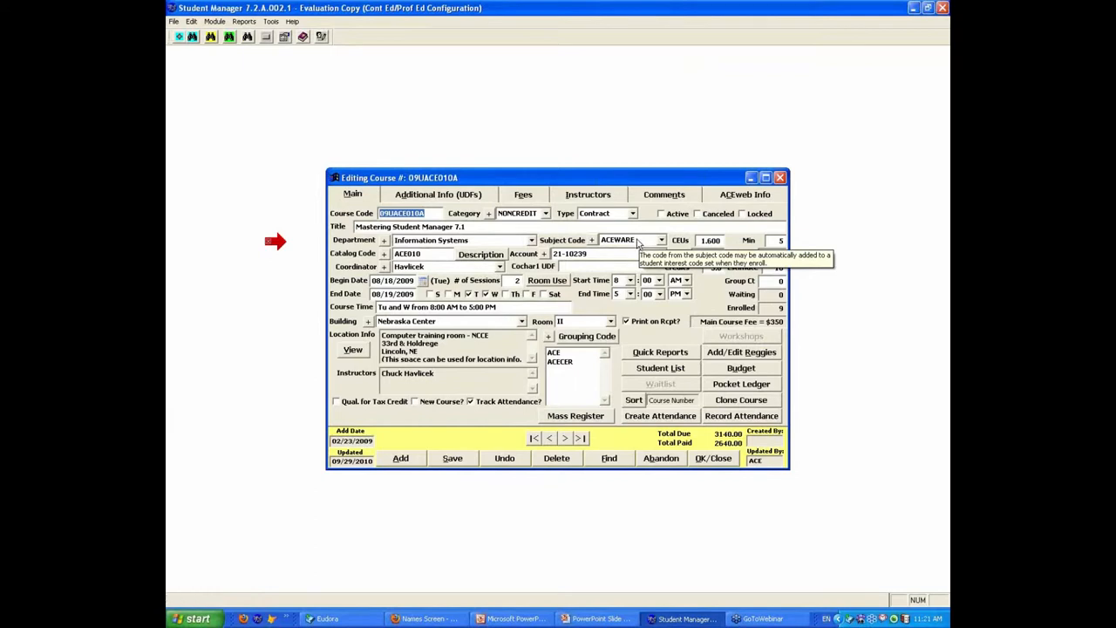
mouse_move(782, 312)
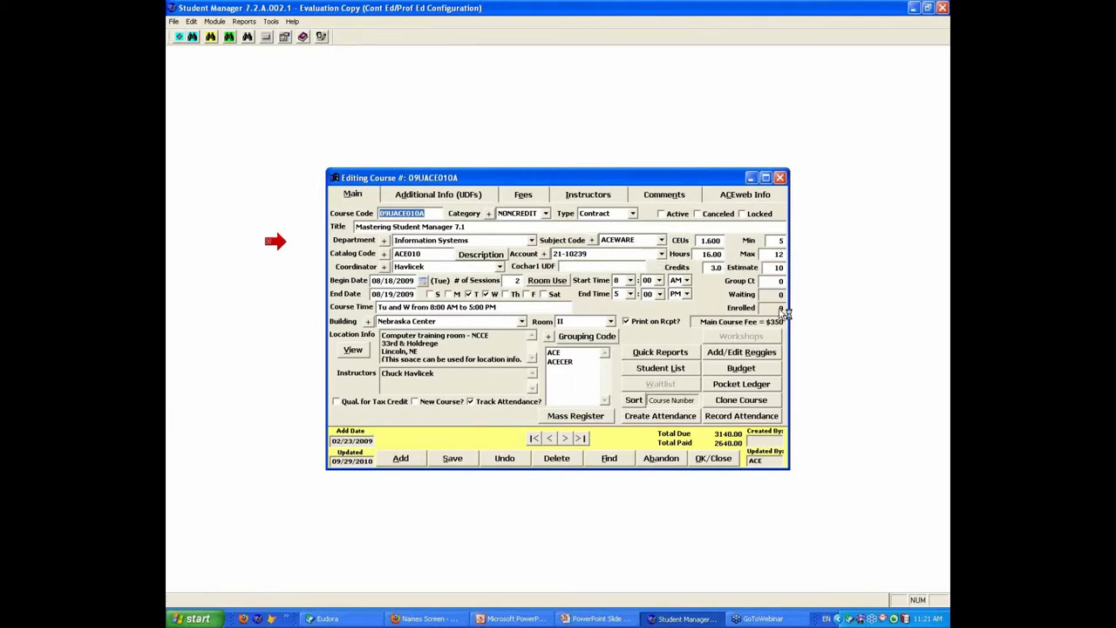
mouse_move(644, 242)
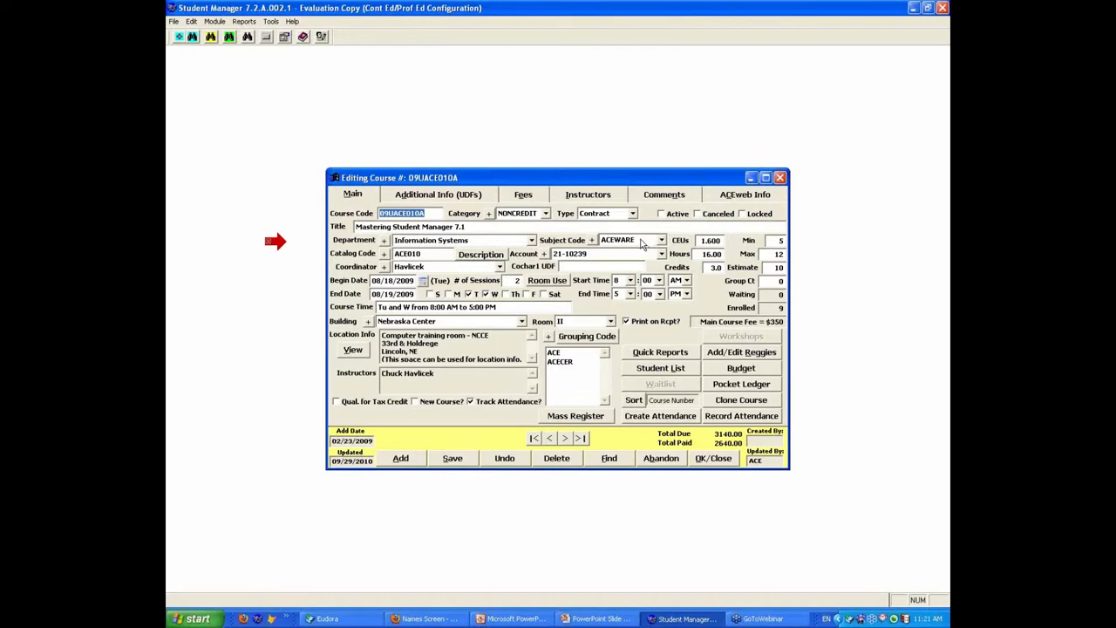
mouse_move(628, 240)
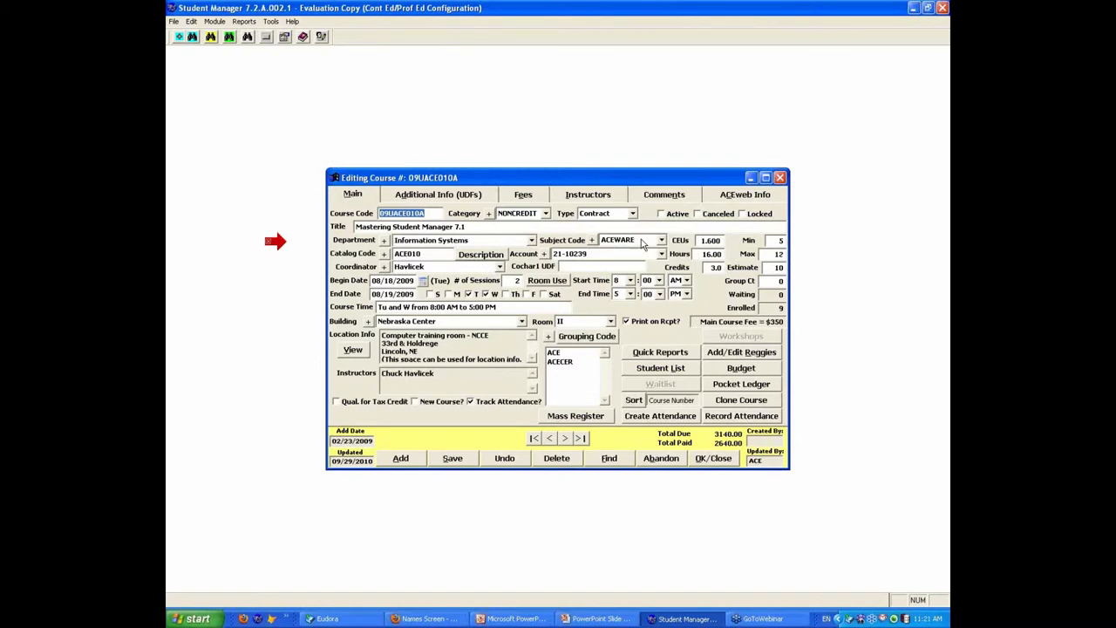
- Set course 09UACE010A's subject code to COMMUNIC, save, and apply to all registrants
left_click(667, 239)
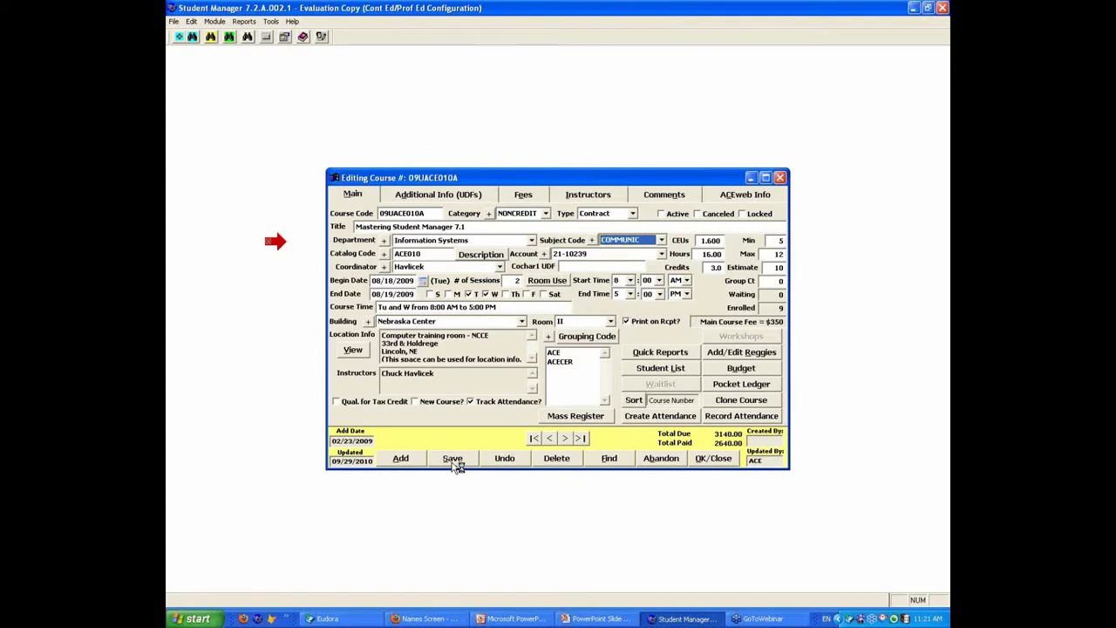
left_click(452, 458)
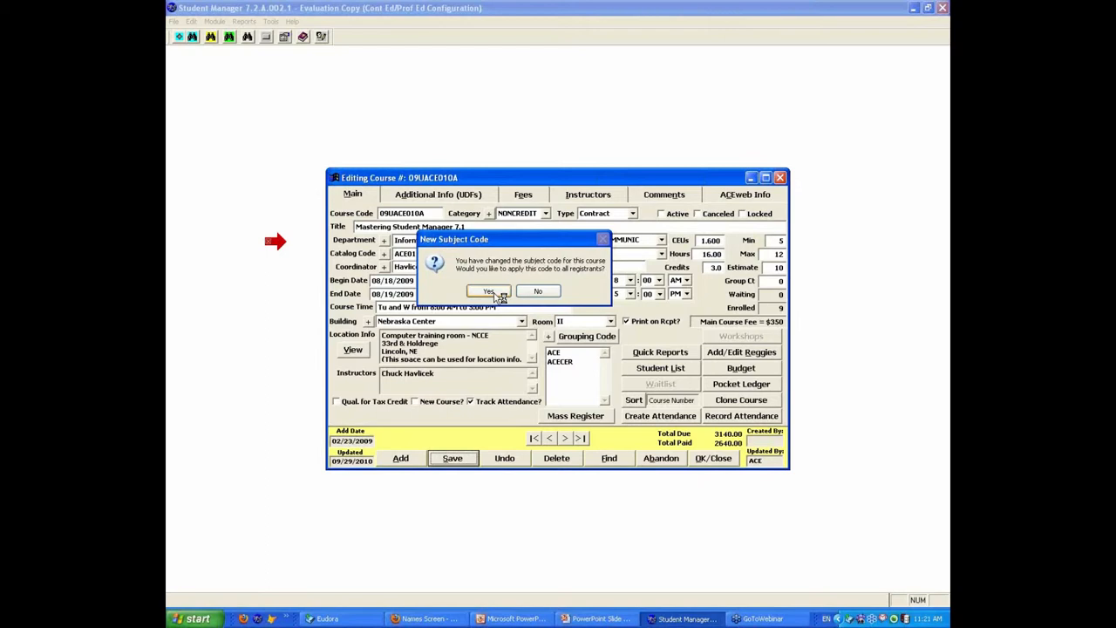
mouse_move(527, 291)
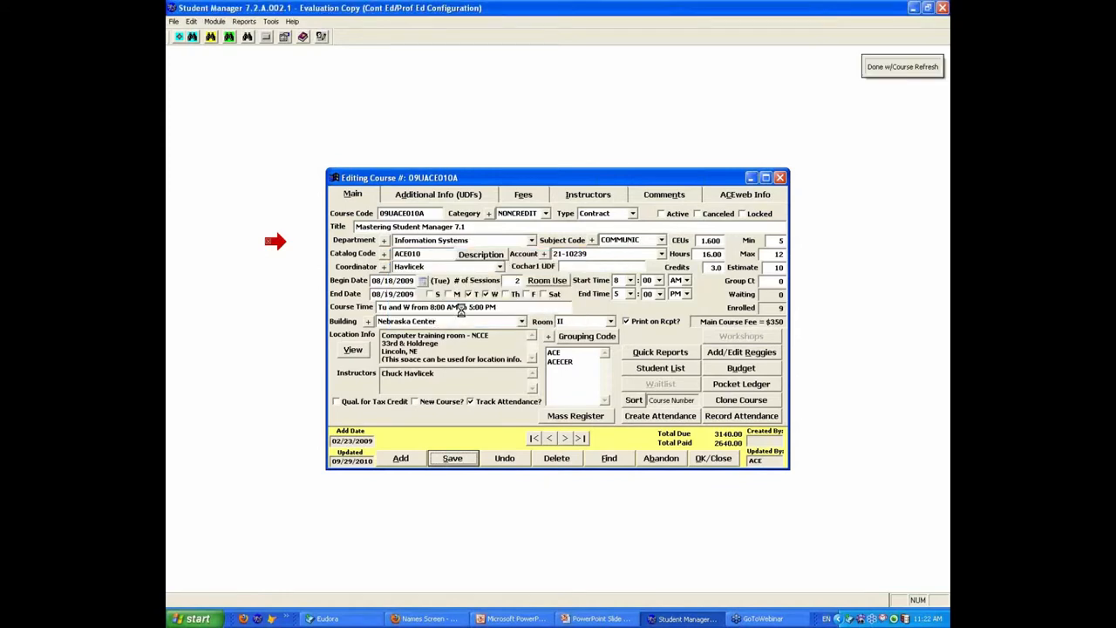
left_click(452, 457)
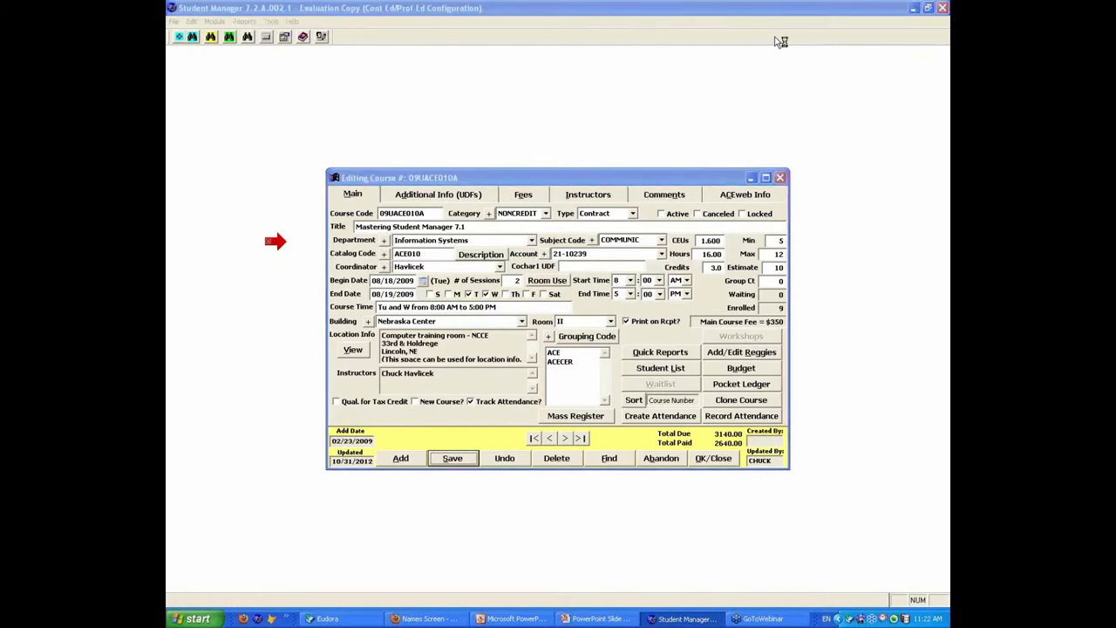
- Close the course and launch Course Code Transmogrification with Substring Manipulation selected
left_click(271, 21)
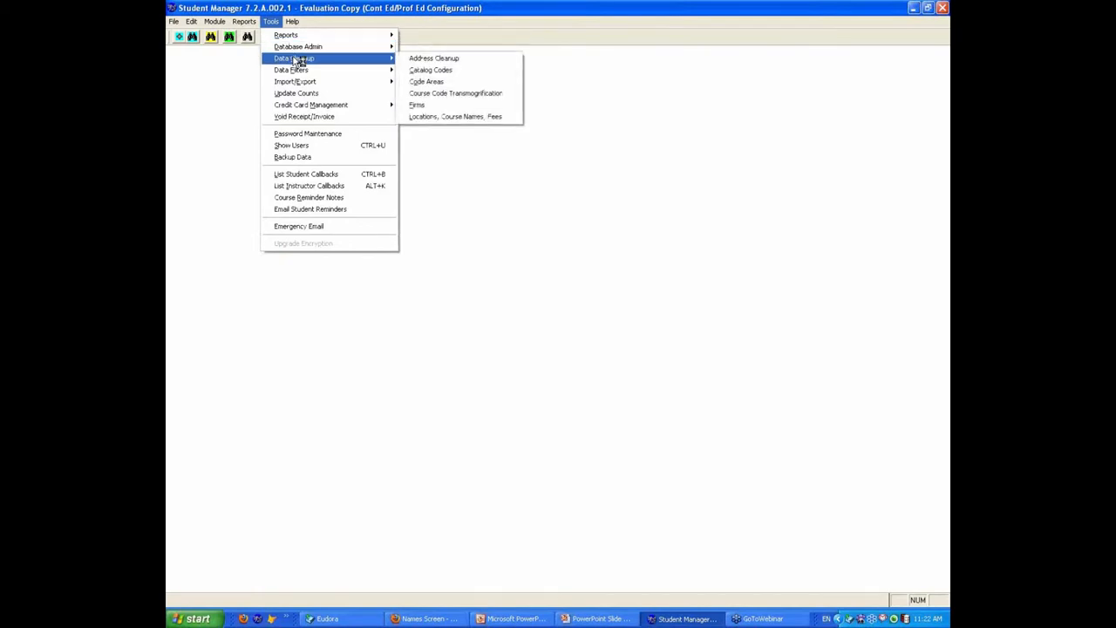
left_click(455, 94)
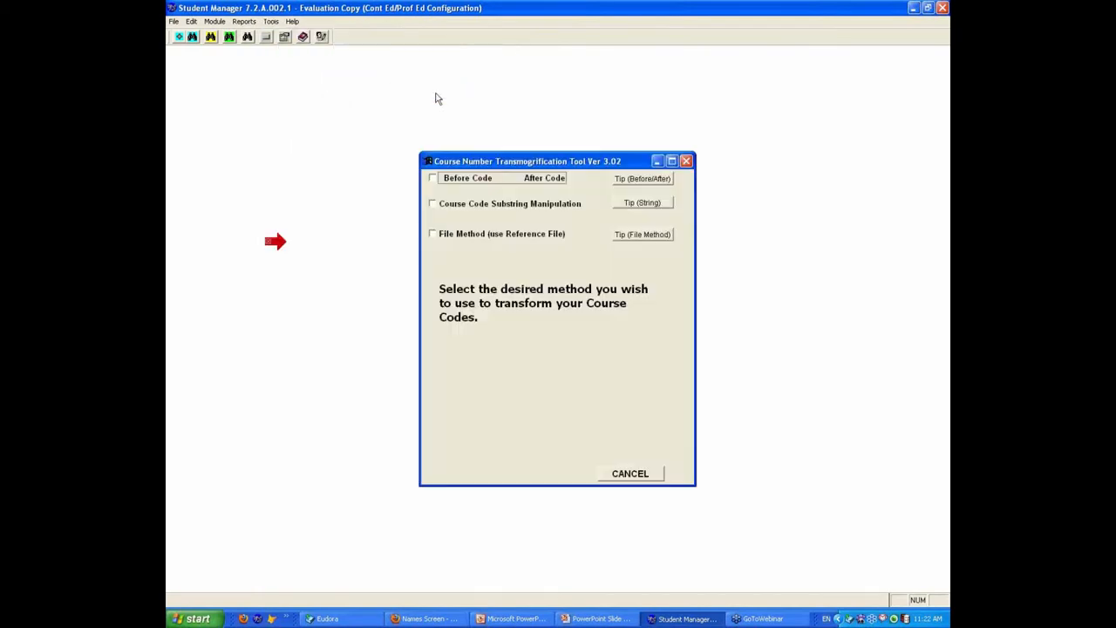
mouse_move(487, 213)
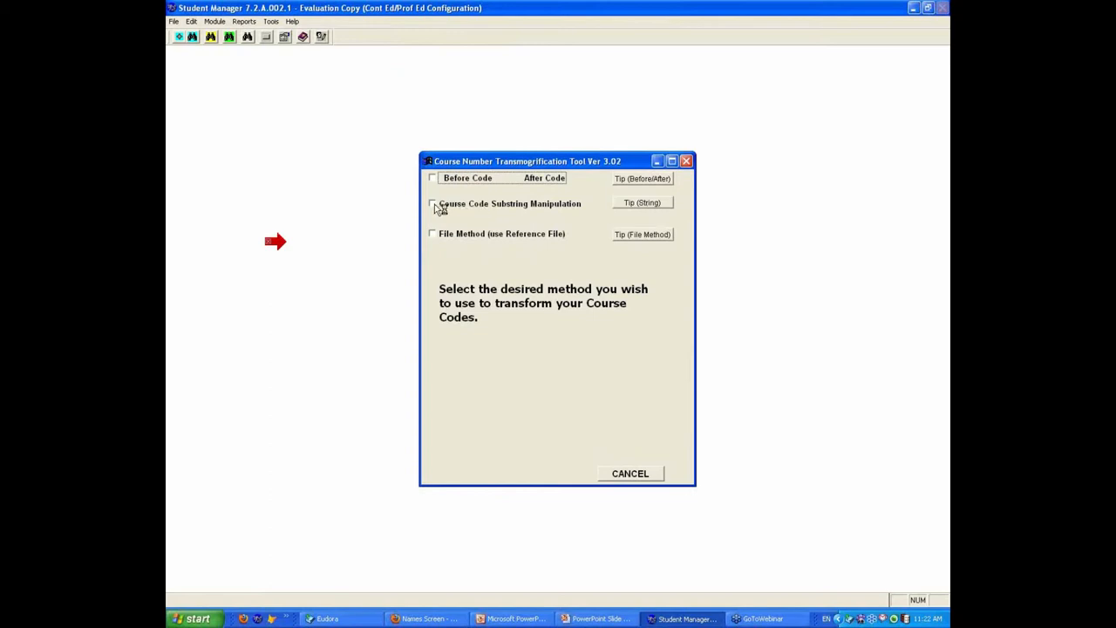
left_click(433, 203)
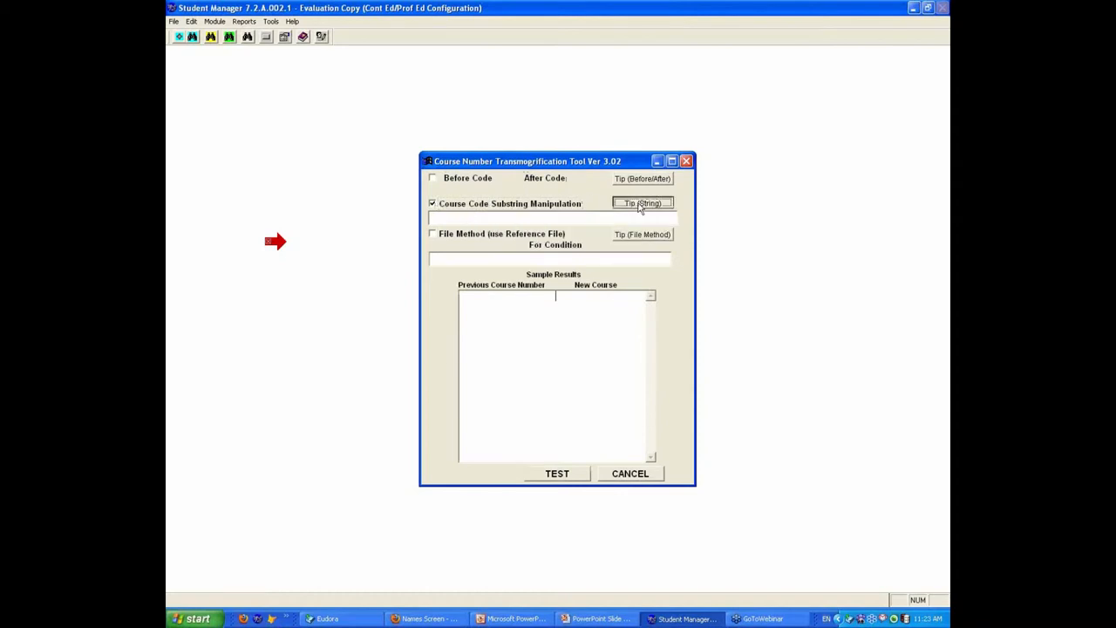
- Review the substring tip, switch to Before/After Code, and review its tip
left_click(643, 202)
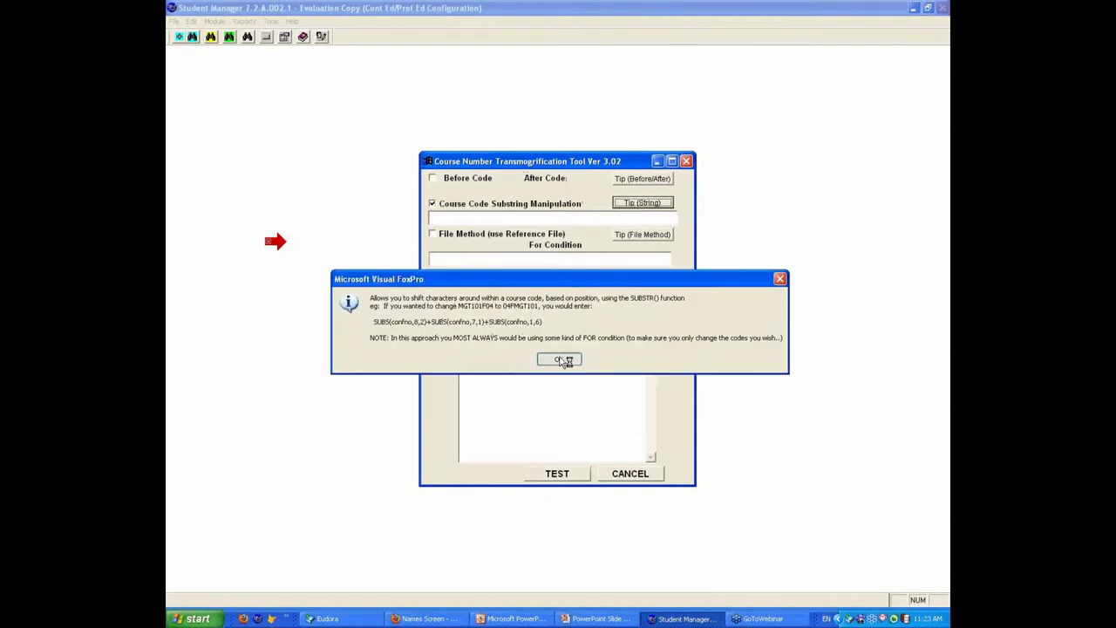
left_click(559, 359)
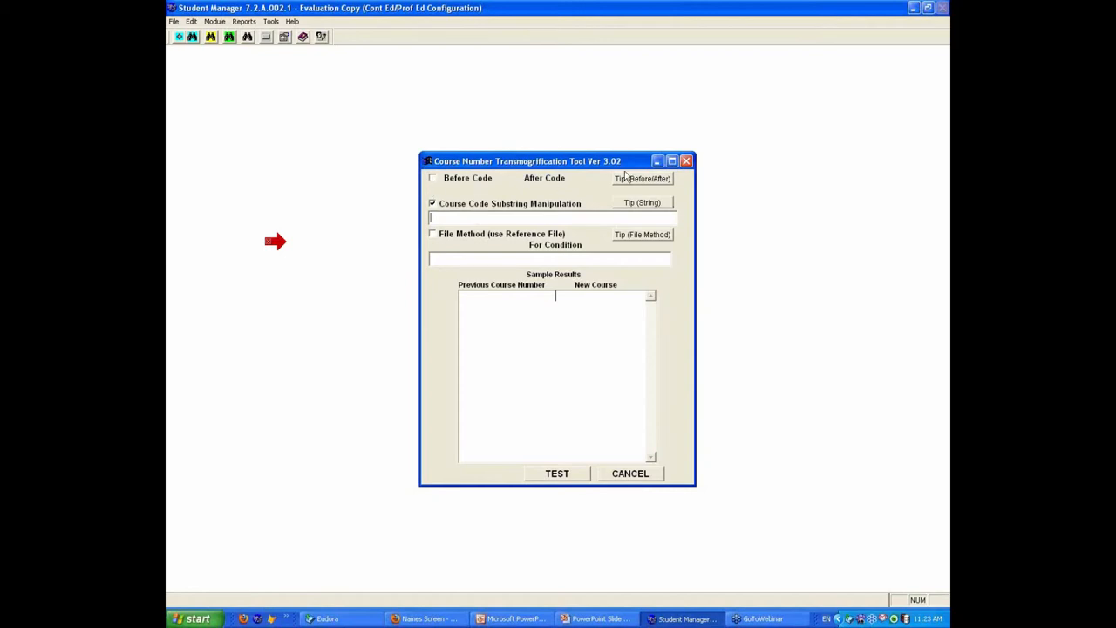
left_click(432, 178)
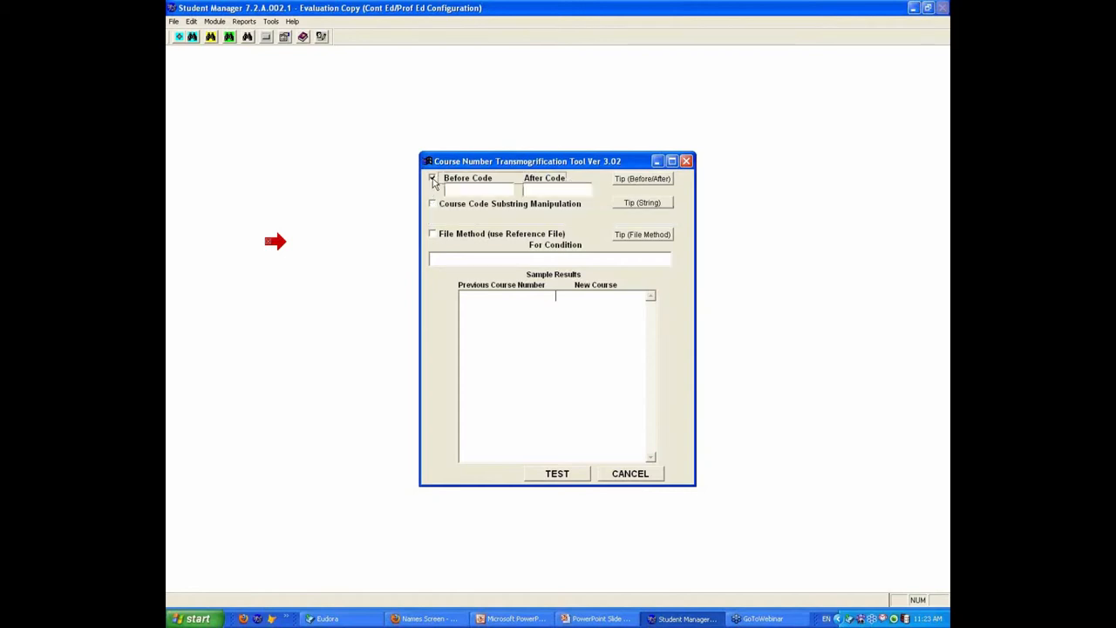
left_click(642, 178)
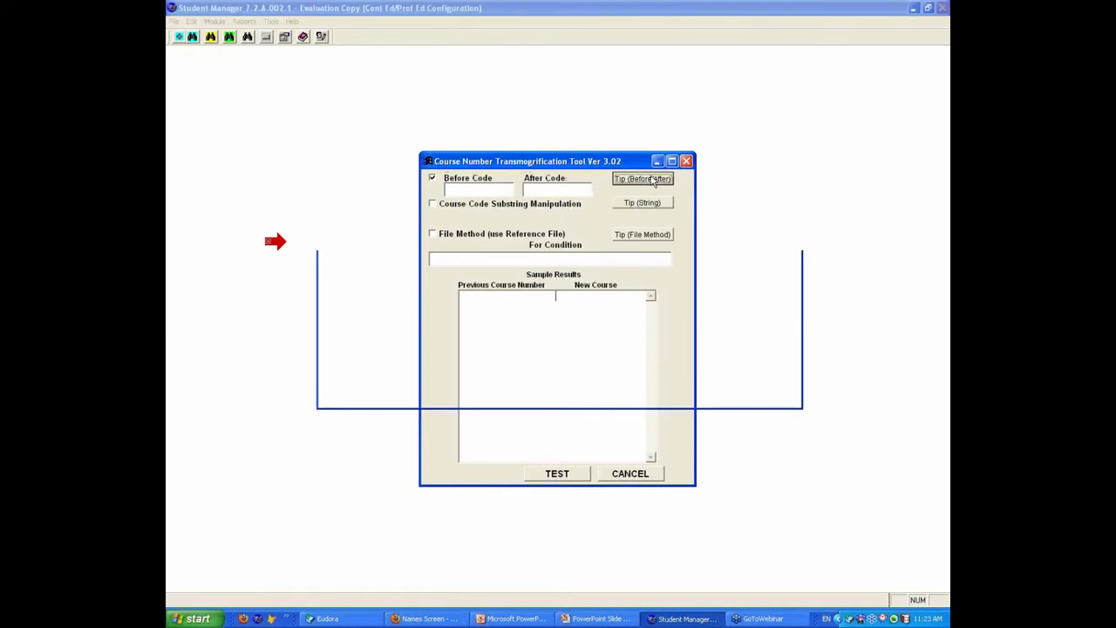
left_click(642, 177)
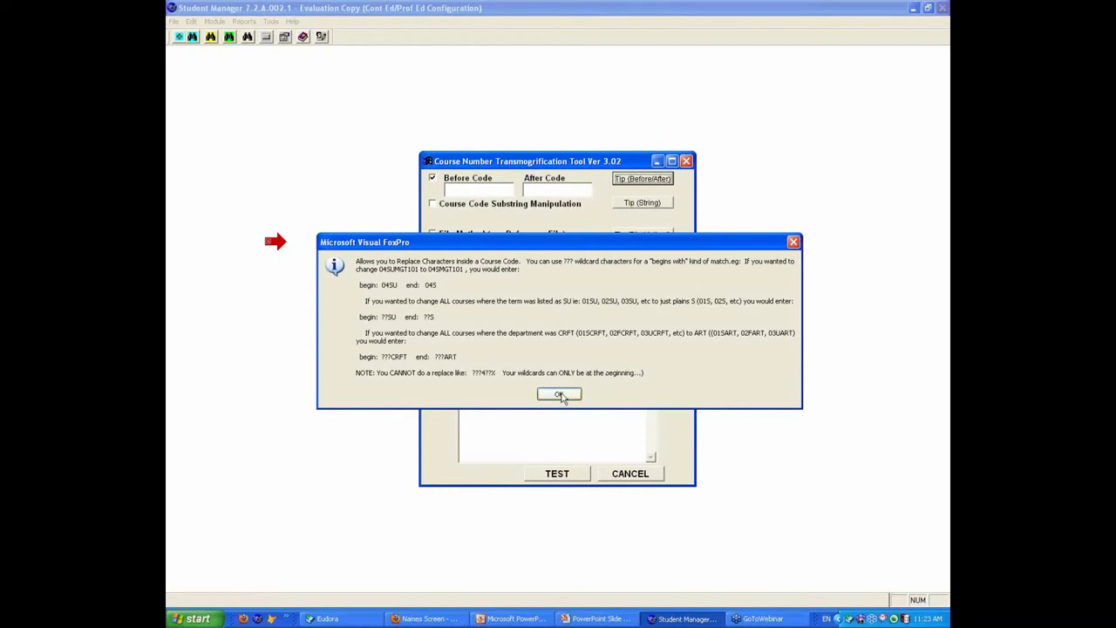
left_click(558, 395)
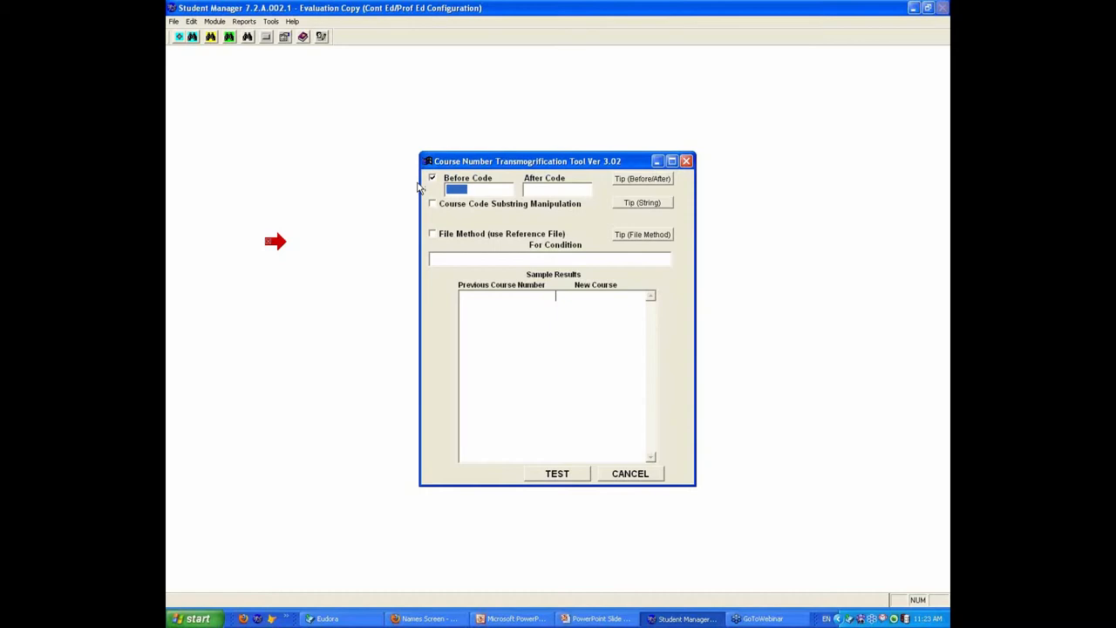
- Enter Before Code 09S and After Code 09P, then test the replacement
type("09S")
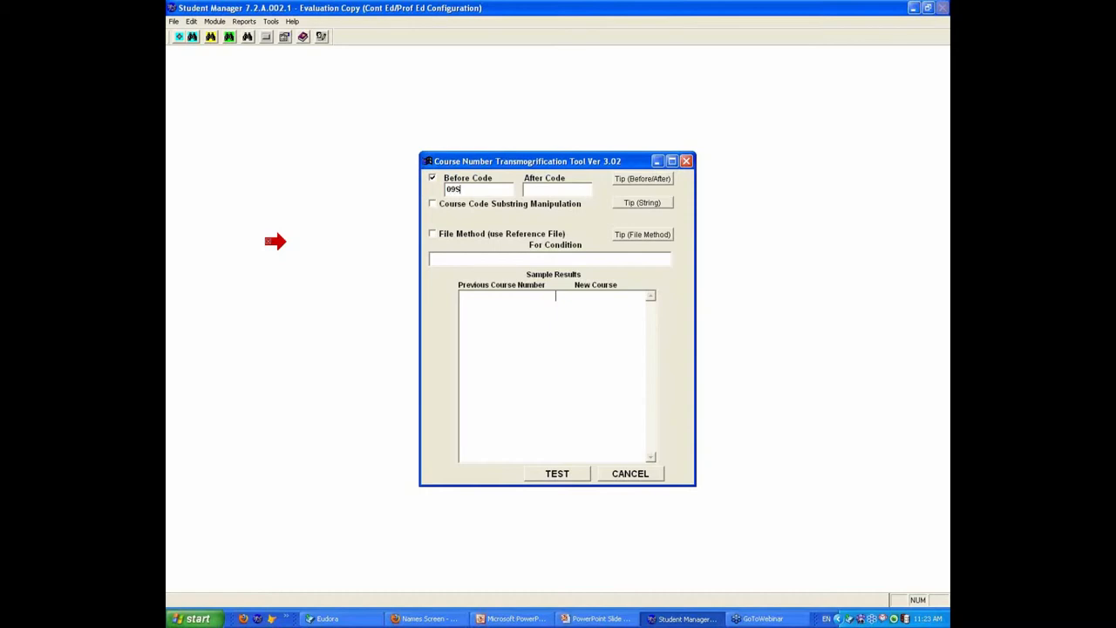
type("09P")
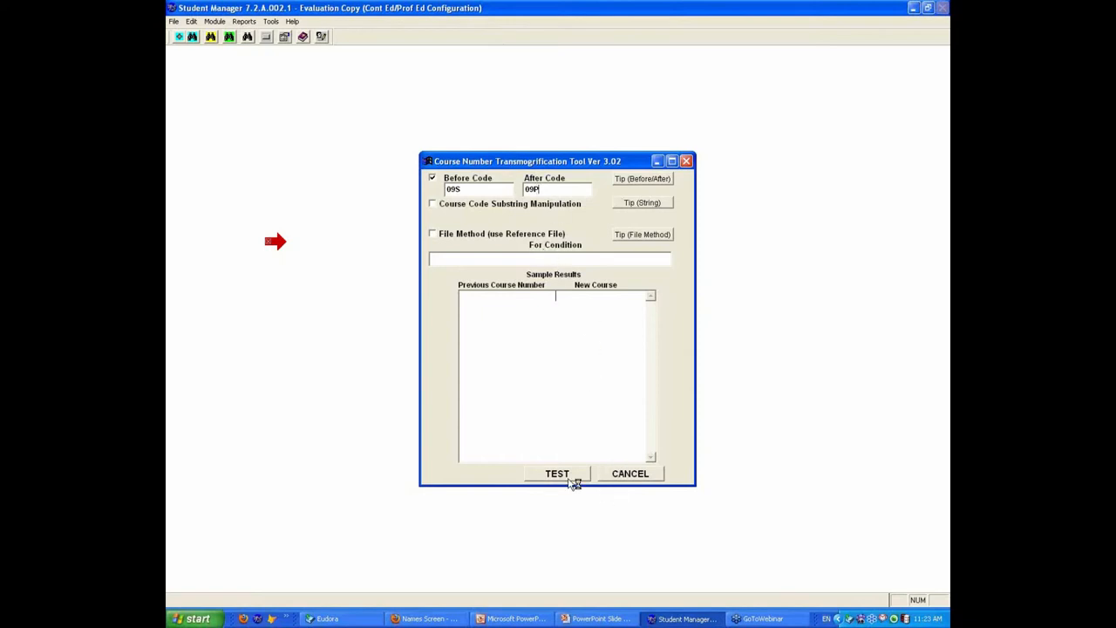
mouse_move(558, 474)
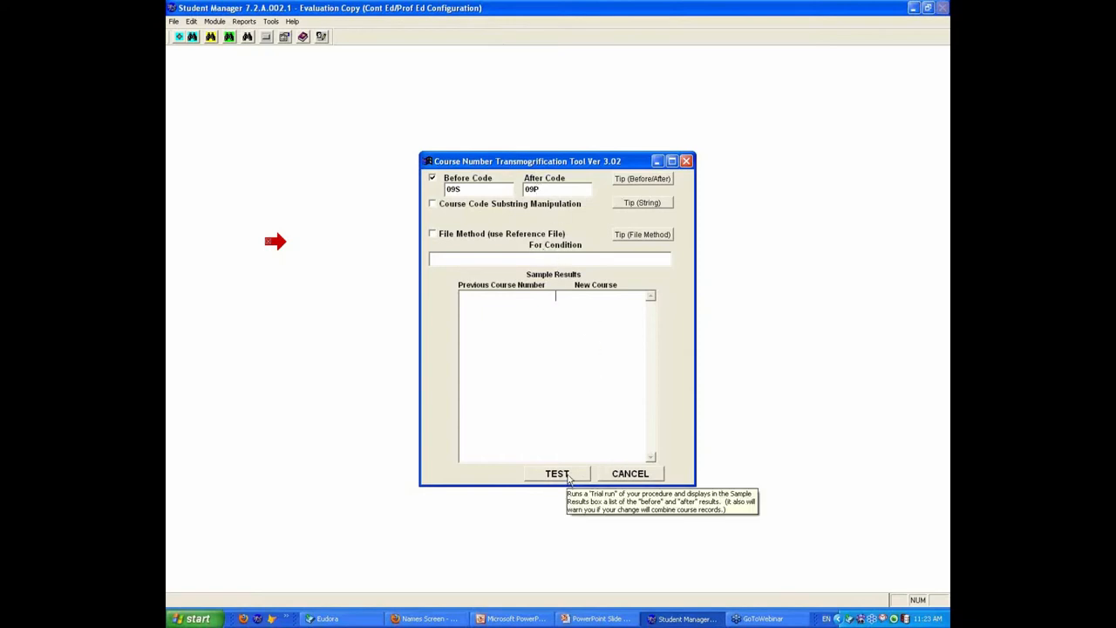
left_click(557, 473)
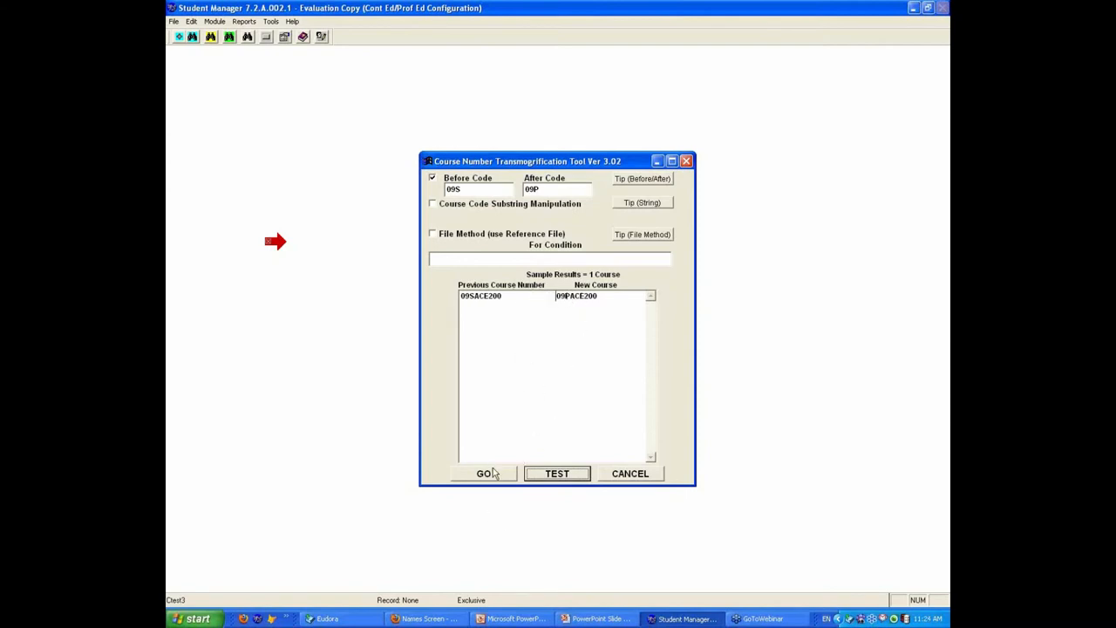
- Run the 09S-to-09P conversion, acknowledge completion, and ignore the reported error
left_click(483, 474)
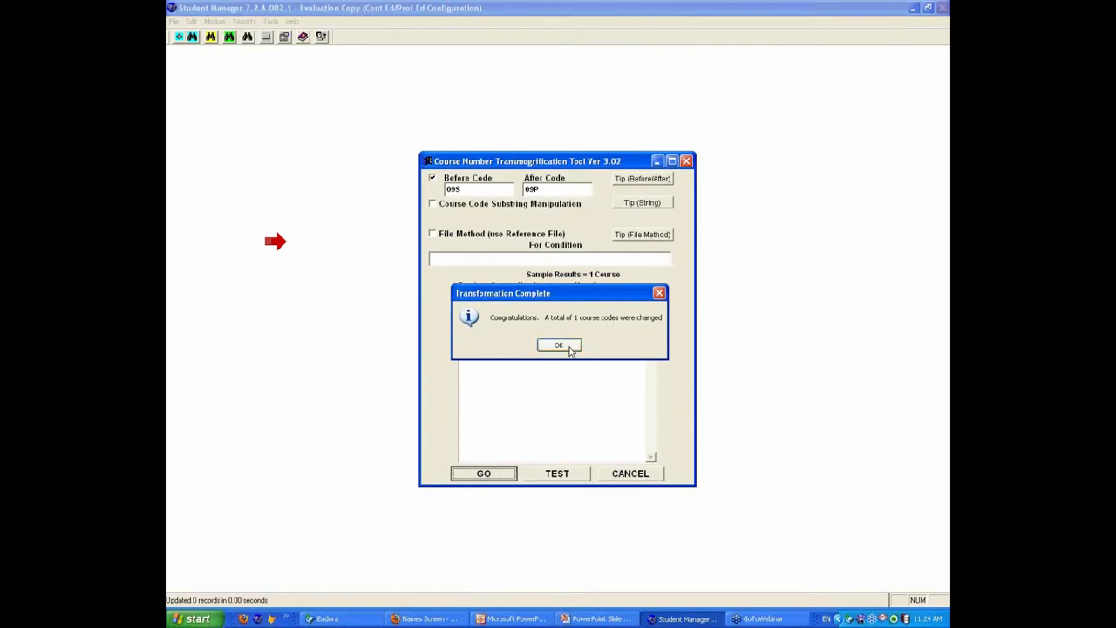
left_click(559, 345)
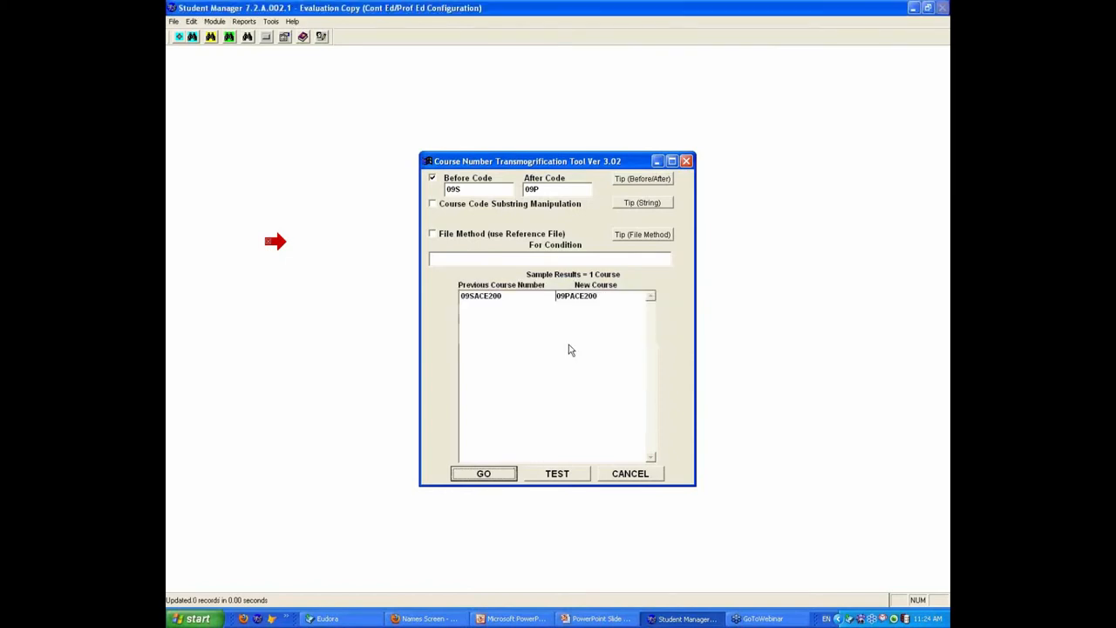
left_click(484, 472)
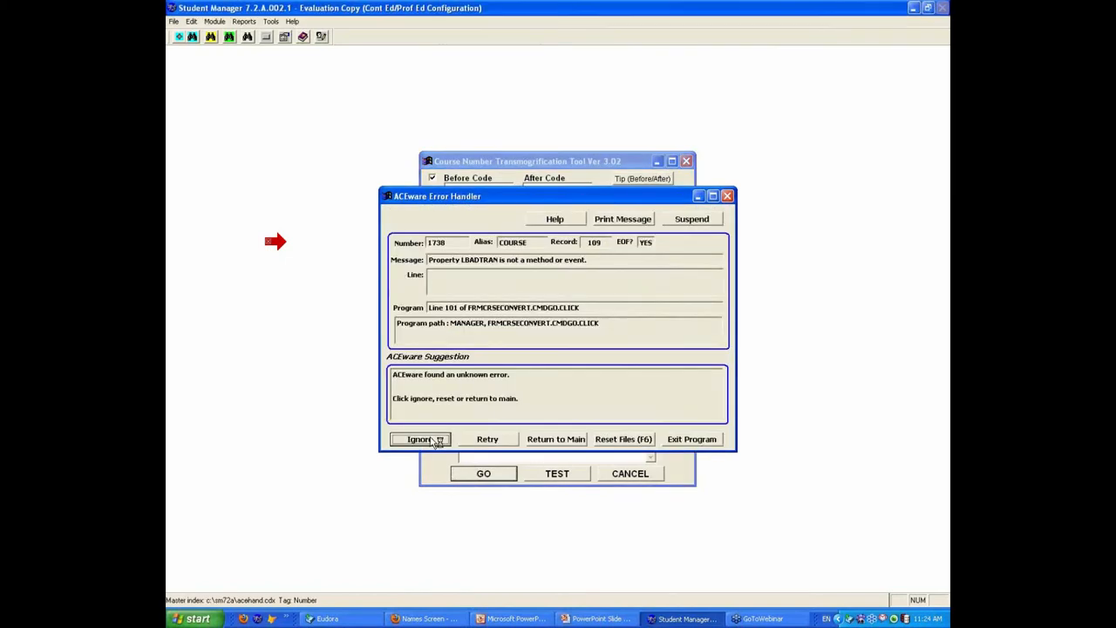
left_click(421, 438)
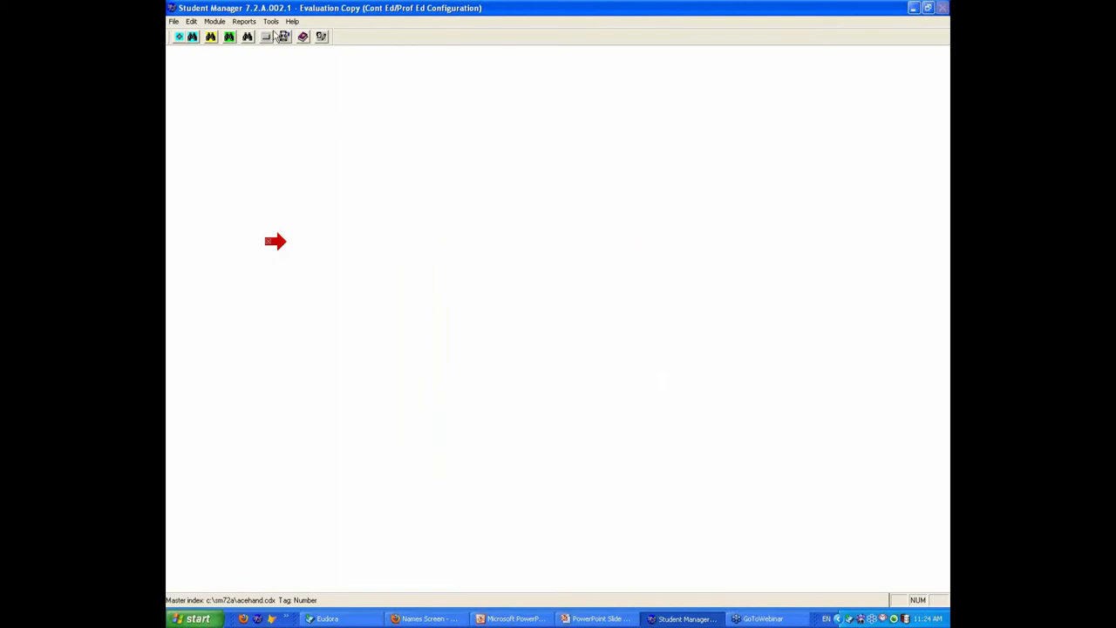
left_click(270, 21)
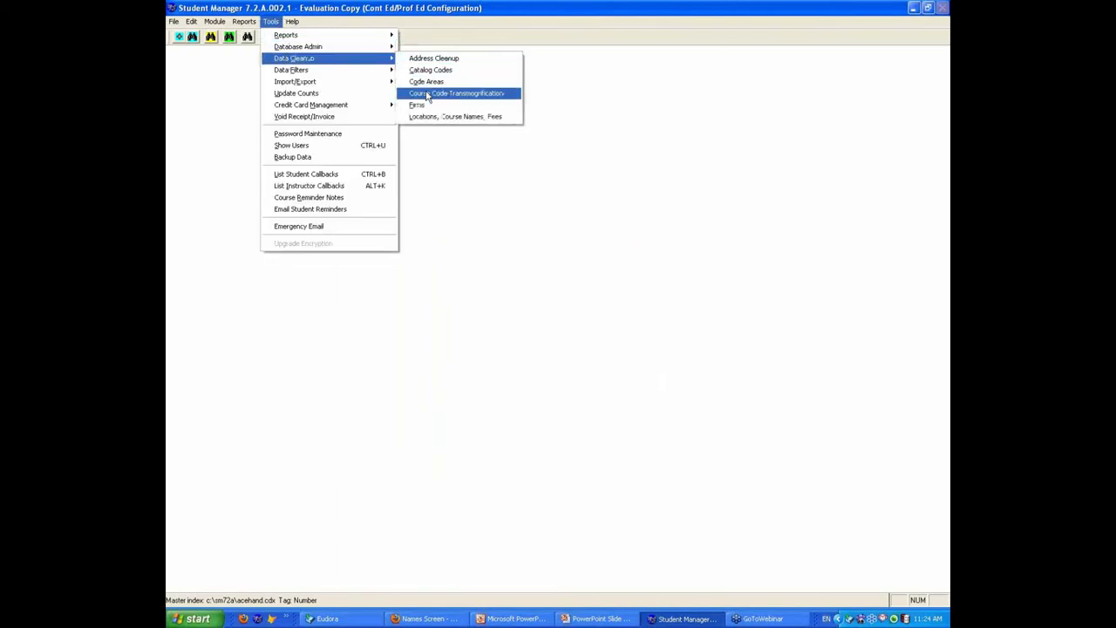
- Relaunch the transmogrification tool and select Course Code Substring Manipulation
left_click(456, 94)
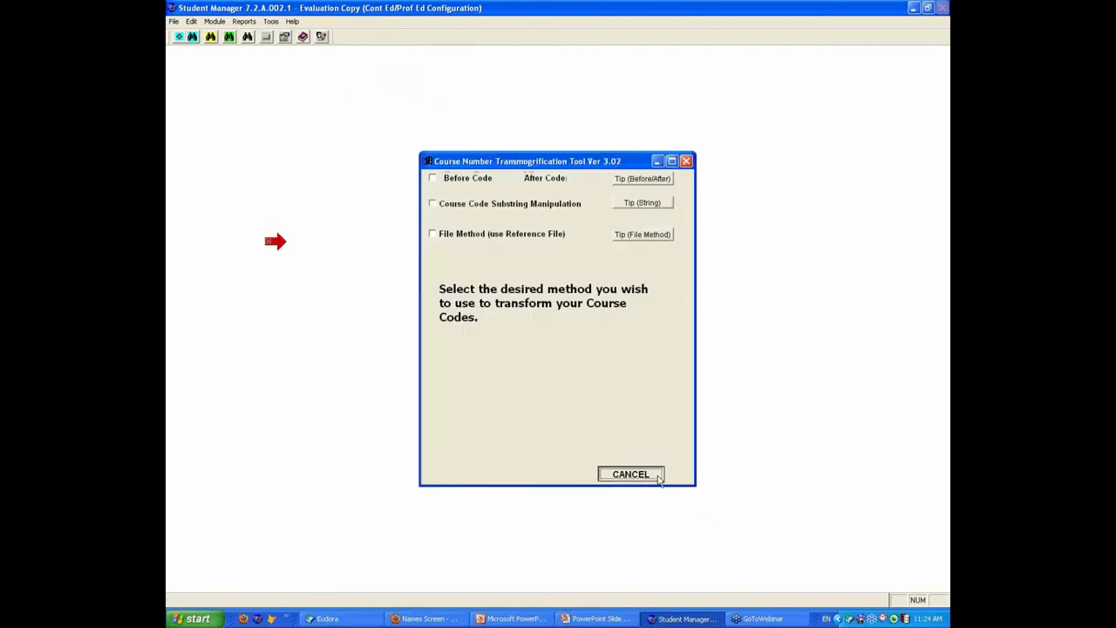
left_click(629, 474)
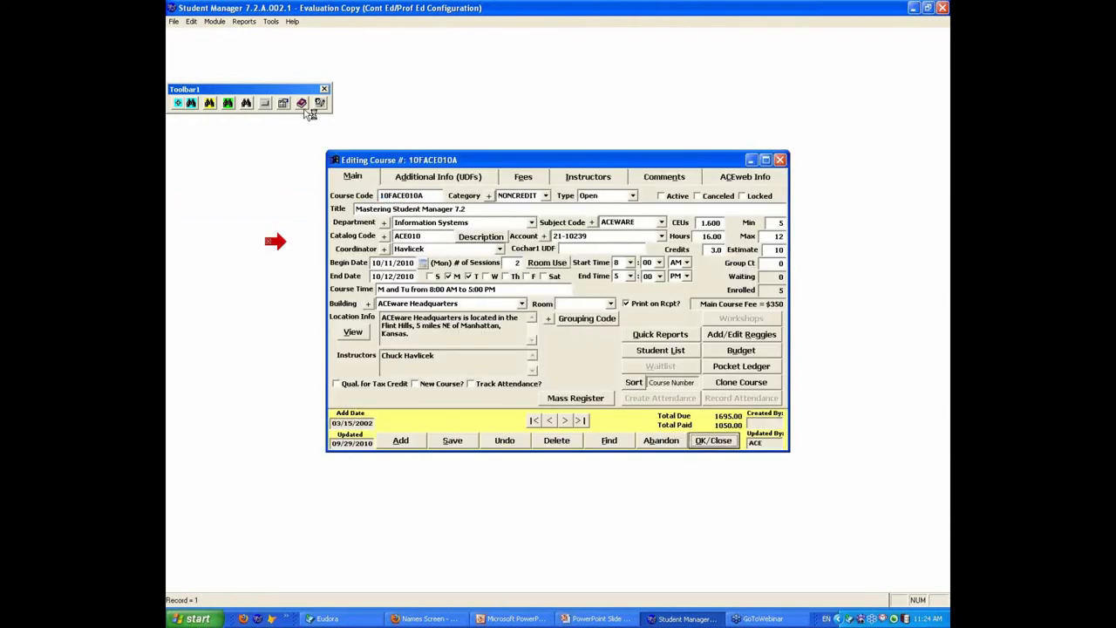
left_click(713, 440)
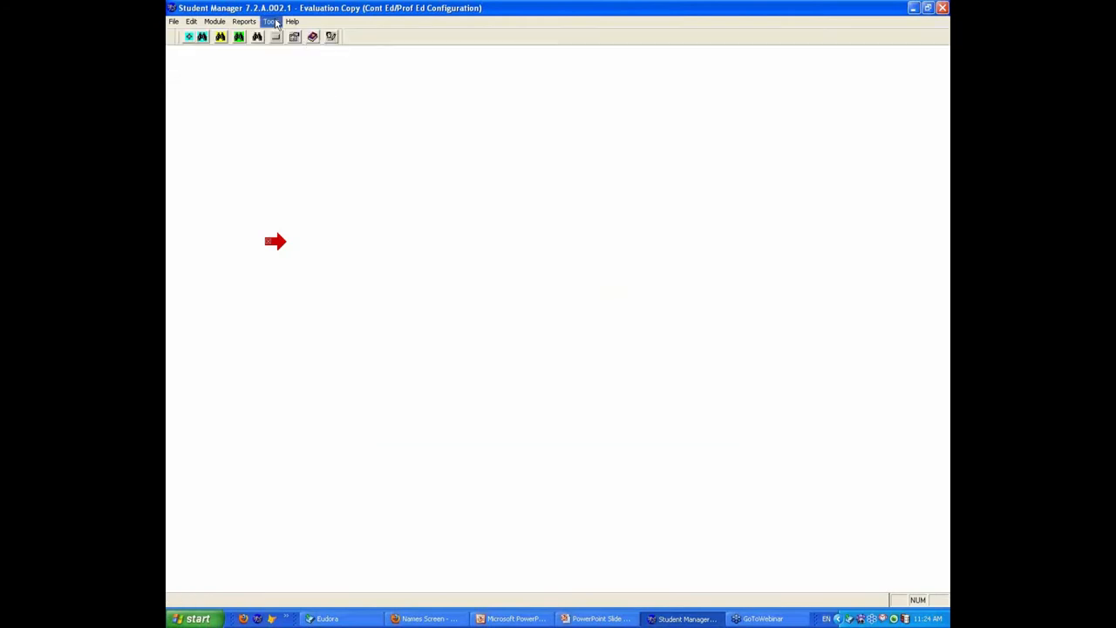
left_click(270, 21)
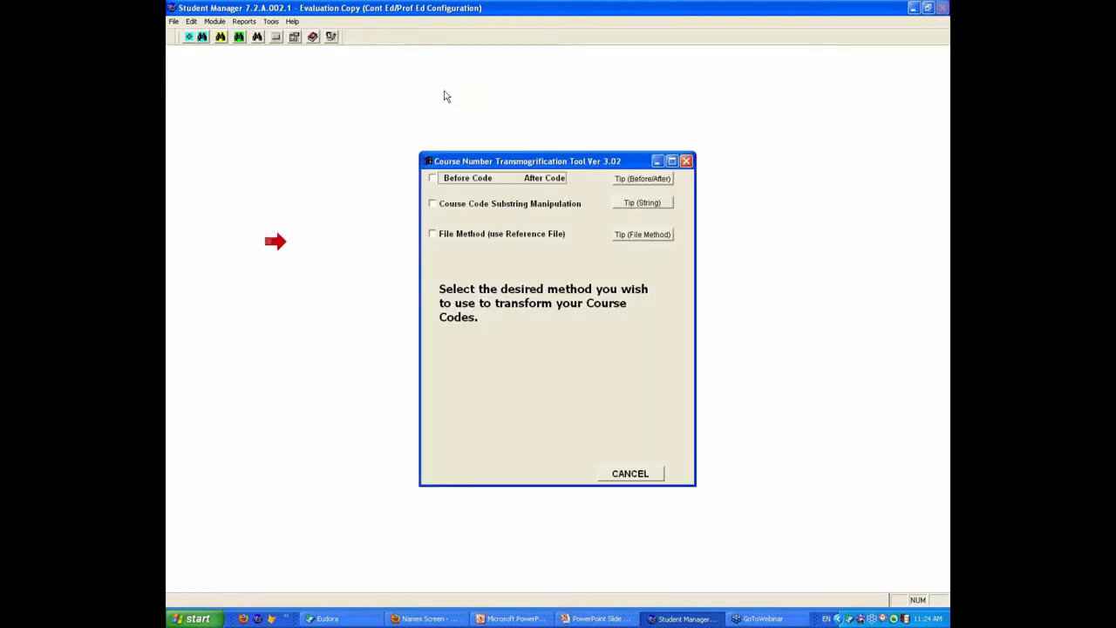
left_click(432, 203)
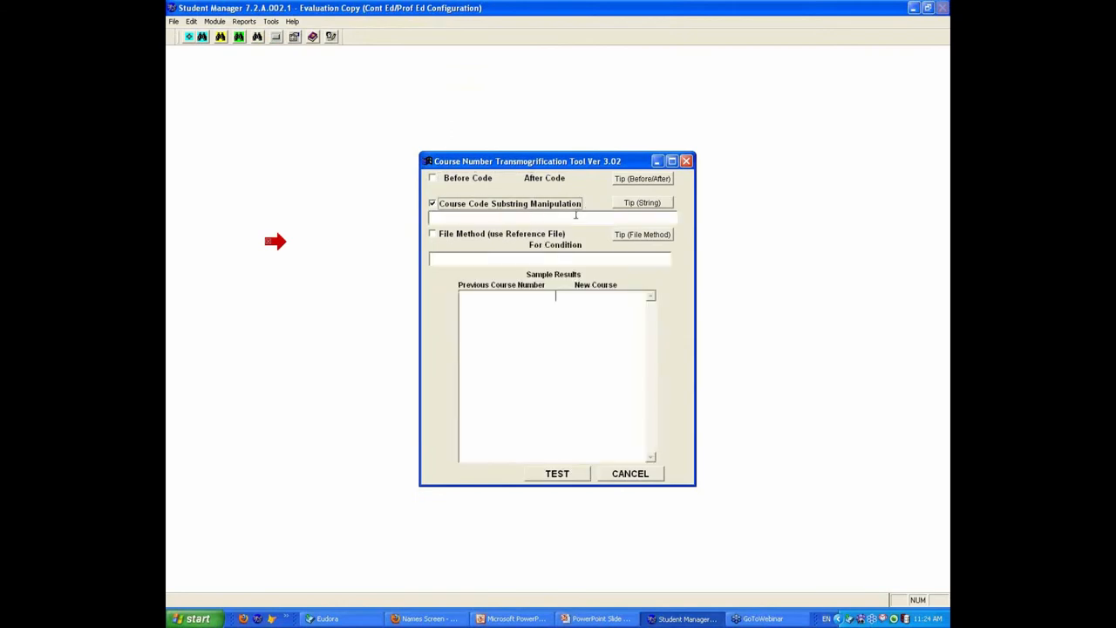
mouse_move(481, 218)
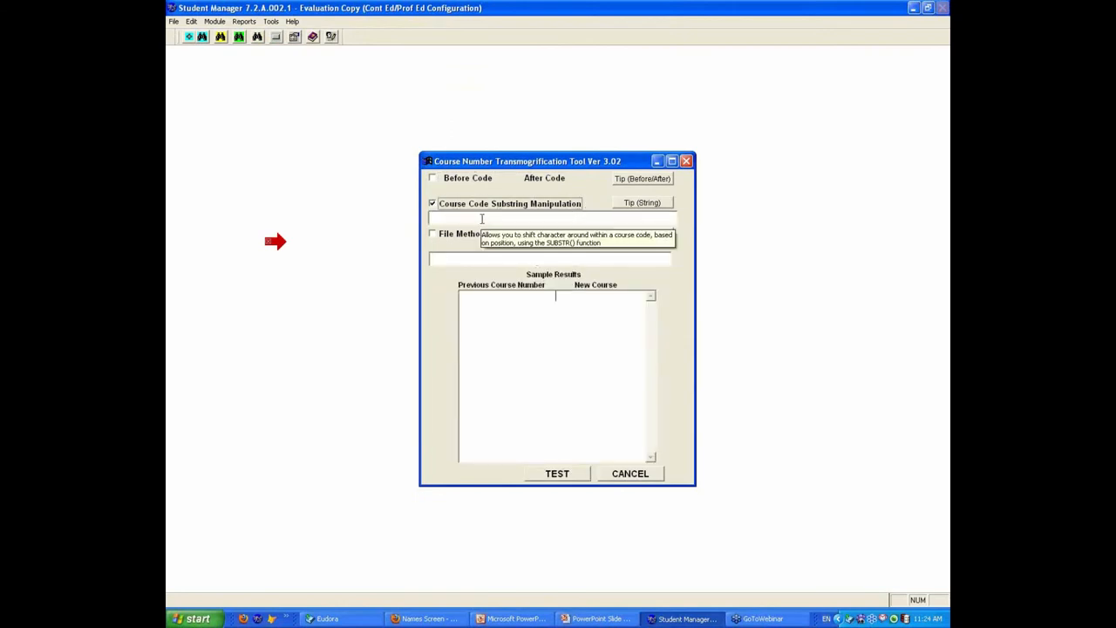